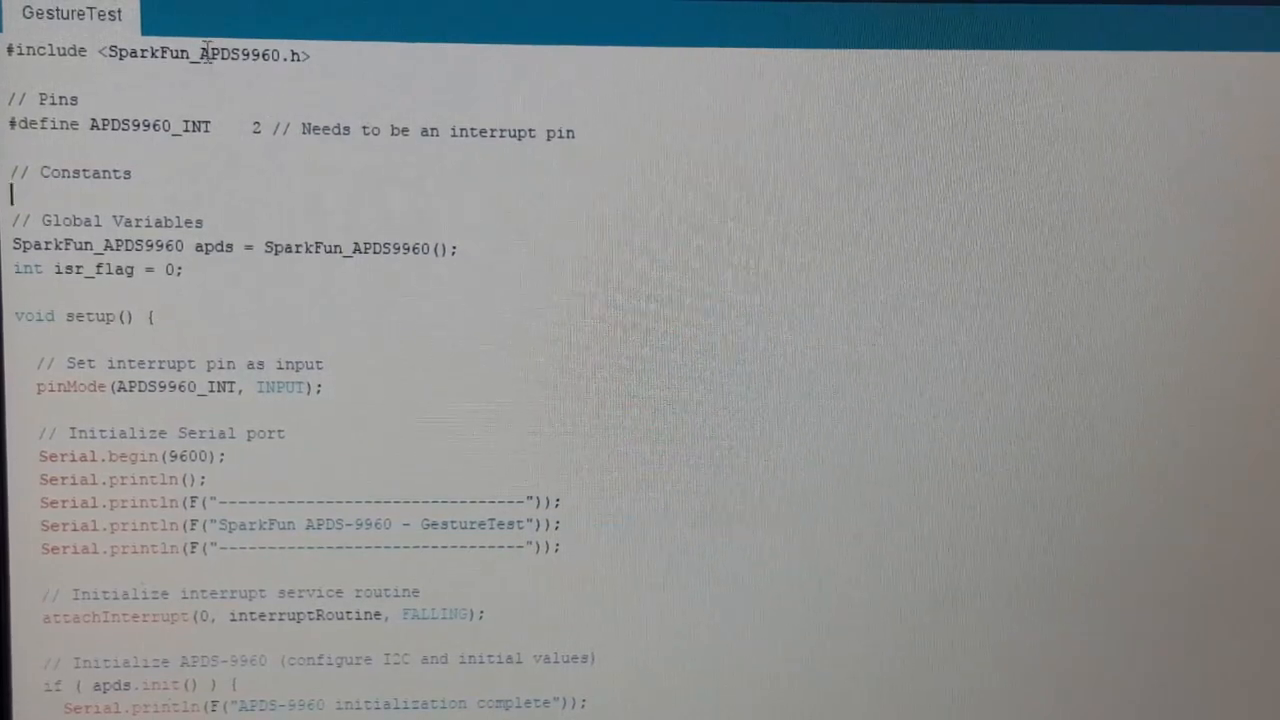
Highlight the SparkFun_APDS9960 library name in the #include line
{"action": "double_click", "coordinate": [204, 51]}
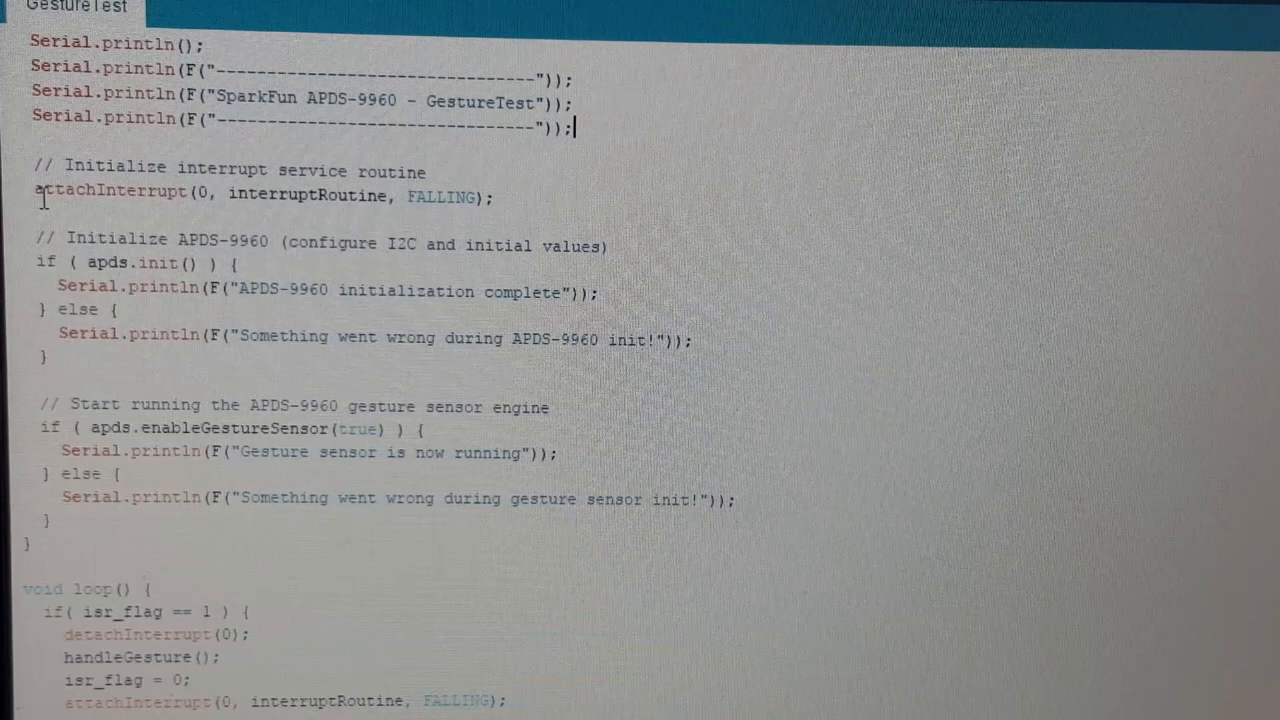
Highlight attachInterrupt and its interruptRoutine handler in the interrupt setup line
{"action": "double_click", "coordinate": [100, 195]}
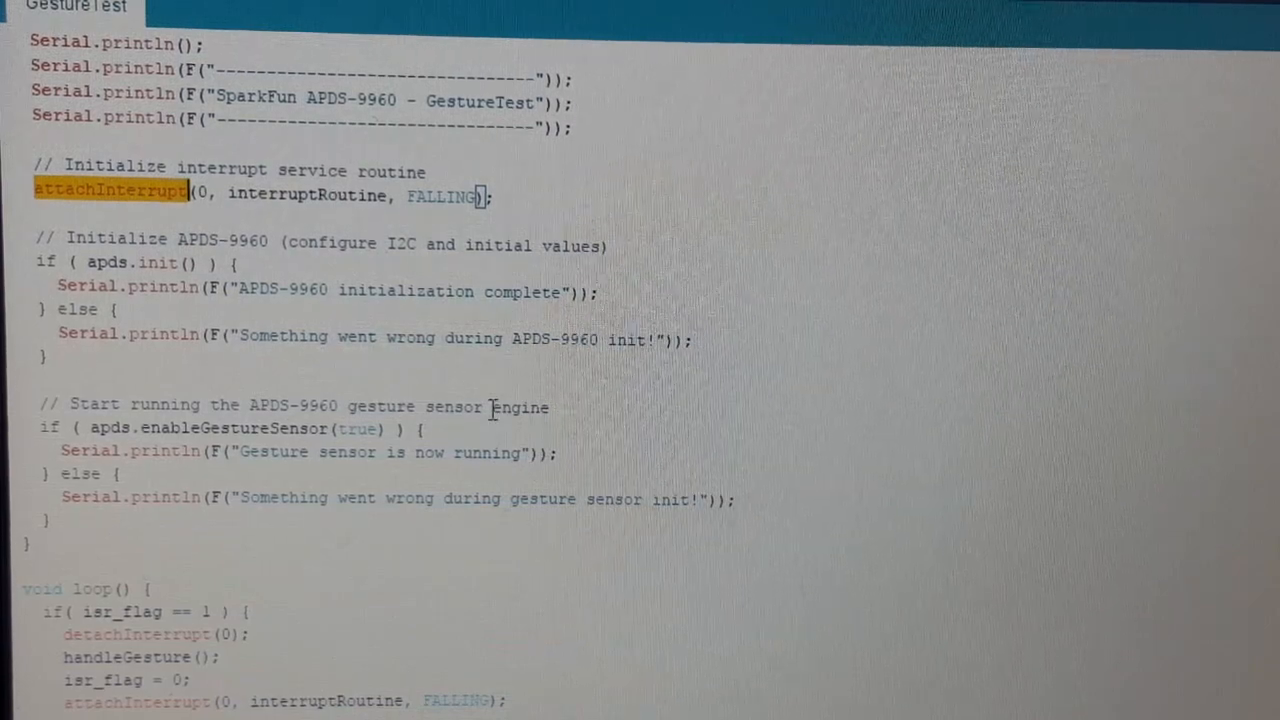
{"action": "scroll", "scroll_direction": "down", "scroll_amount": 3}
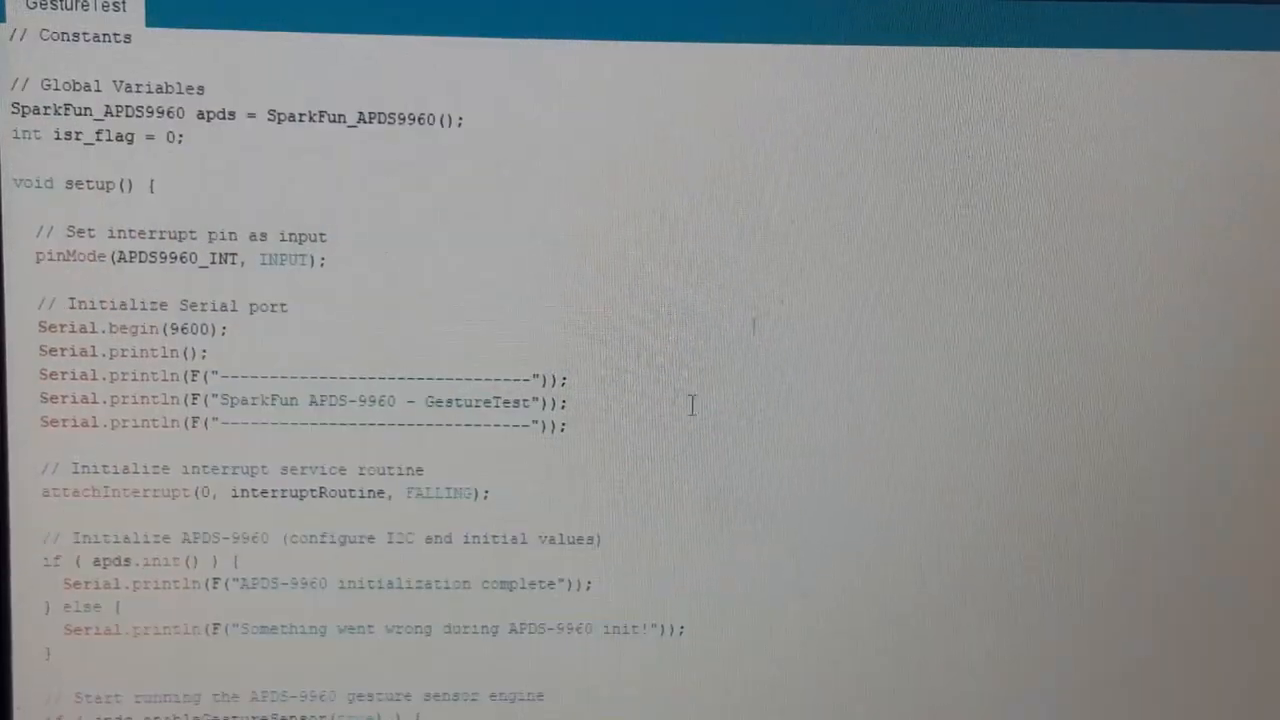
{"action": "double_click", "coordinate": [441, 493]}
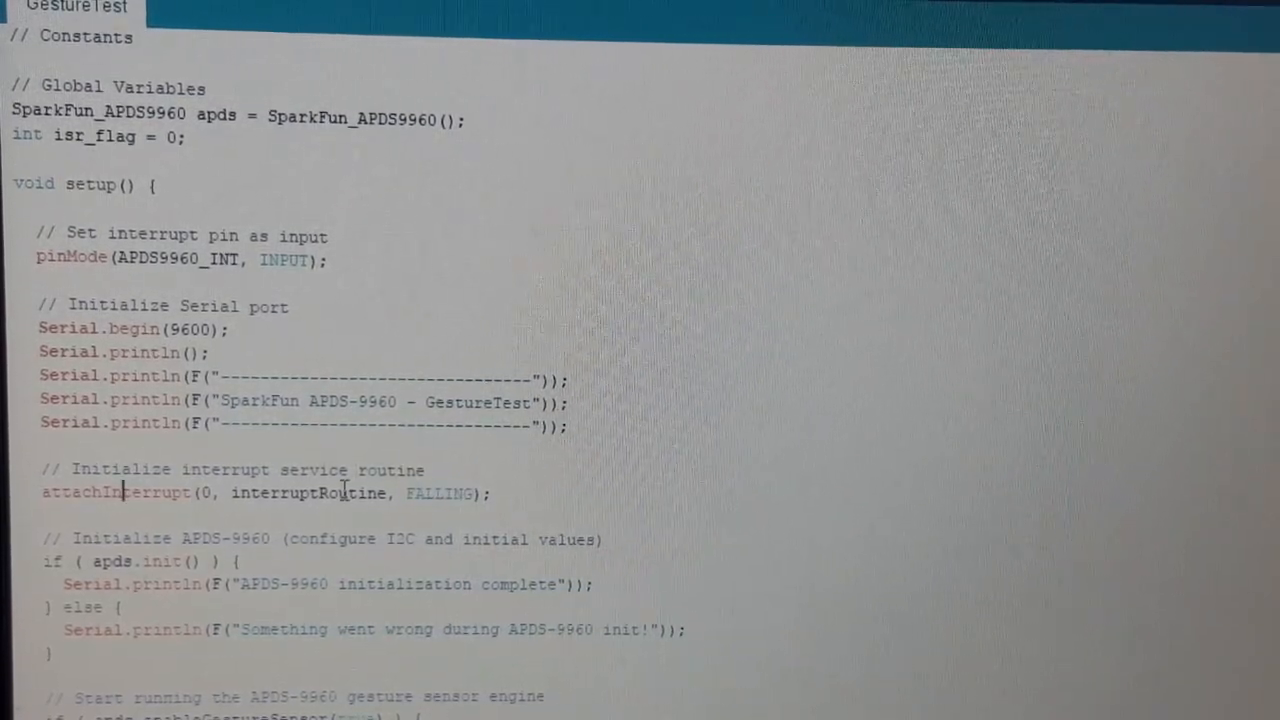
{"action": "double_click", "coordinate": [308, 494]}
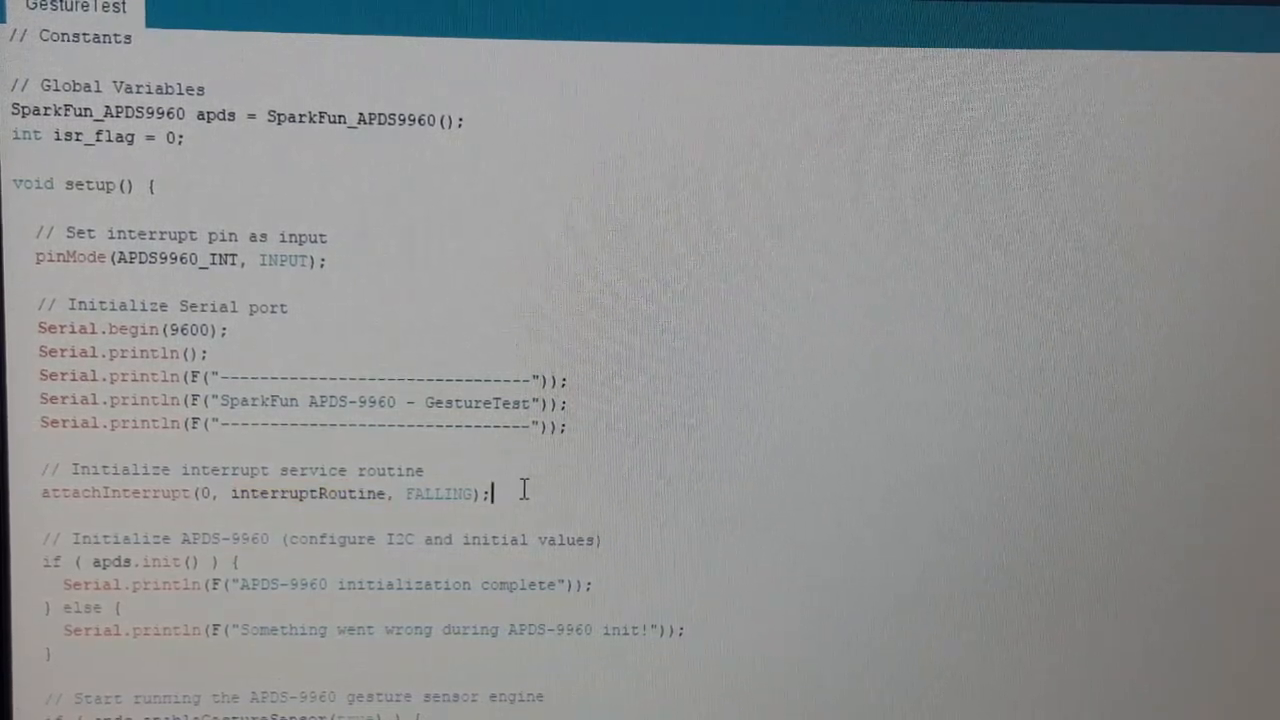
{"action": "scroll", "scroll_direction": "down", "scroll_amount": 3}
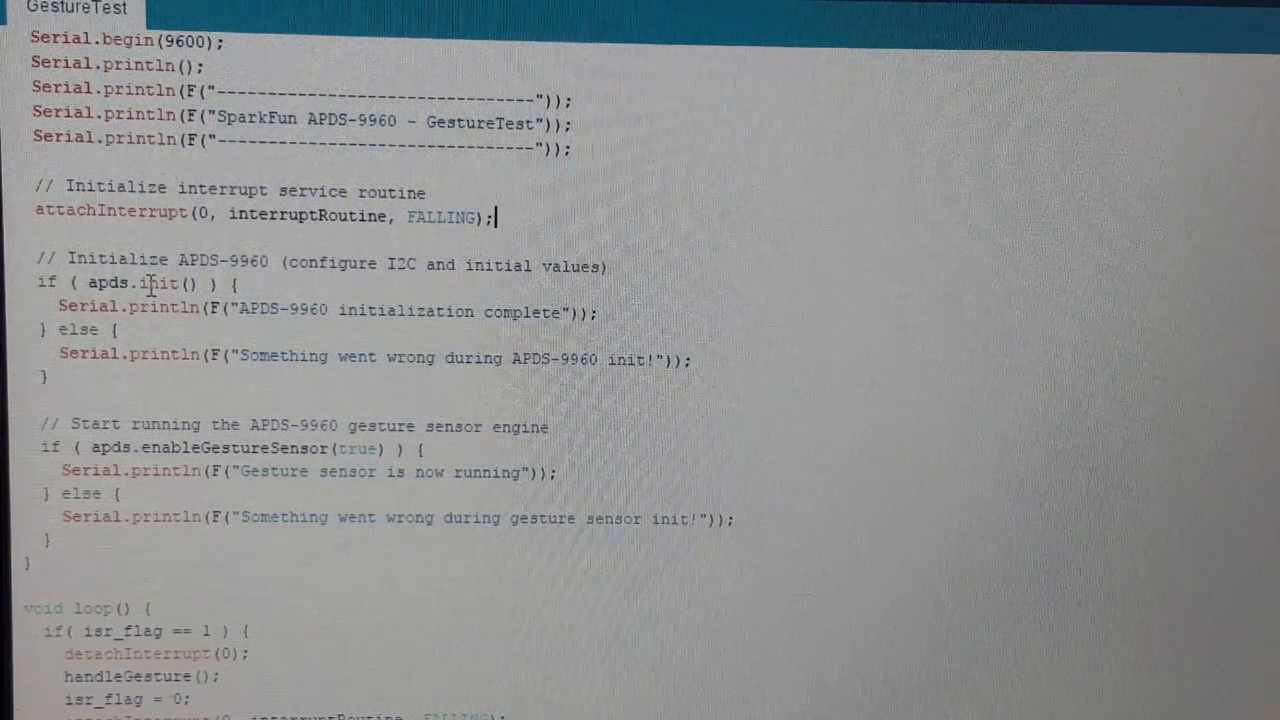
{"action": "mouse_move", "coordinate": [394, 316]}
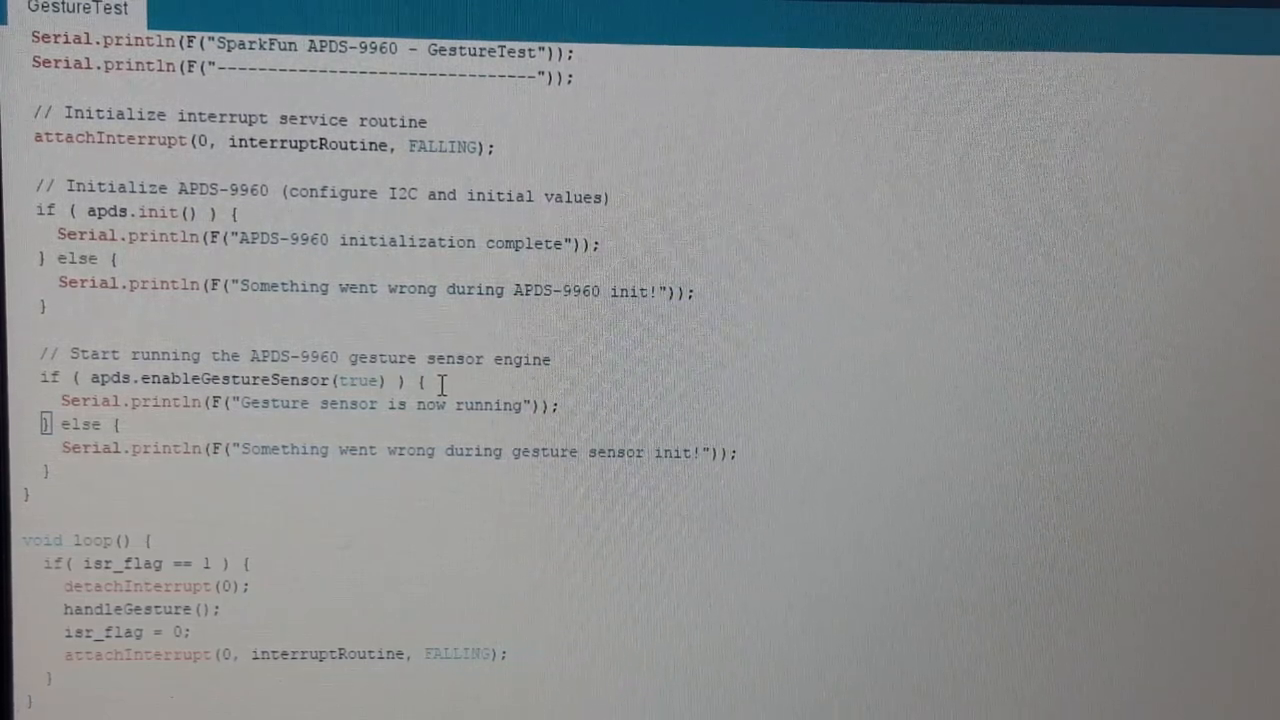
Scroll to the gesture-enable check, void loop() and interruptRoutine()
{"action": "scroll", "scroll_direction": "down", "scroll_amount": 3}
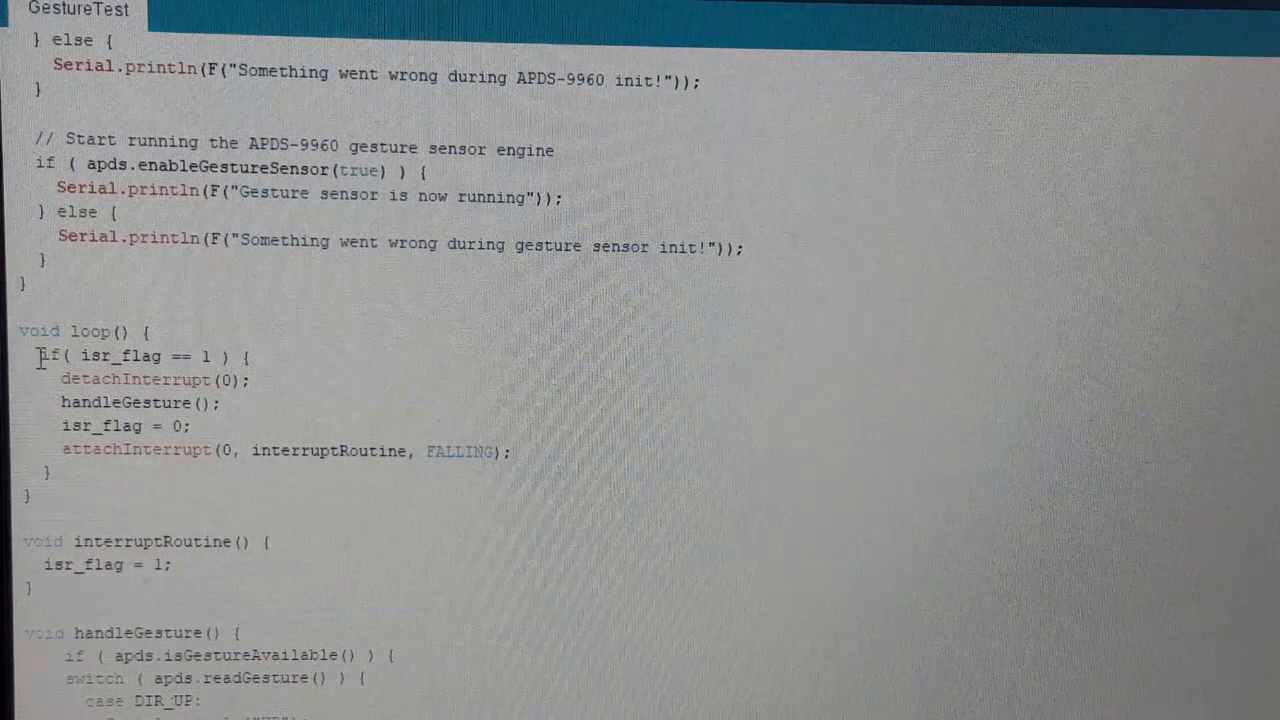
{"action": "double_click", "coordinate": [120, 356]}
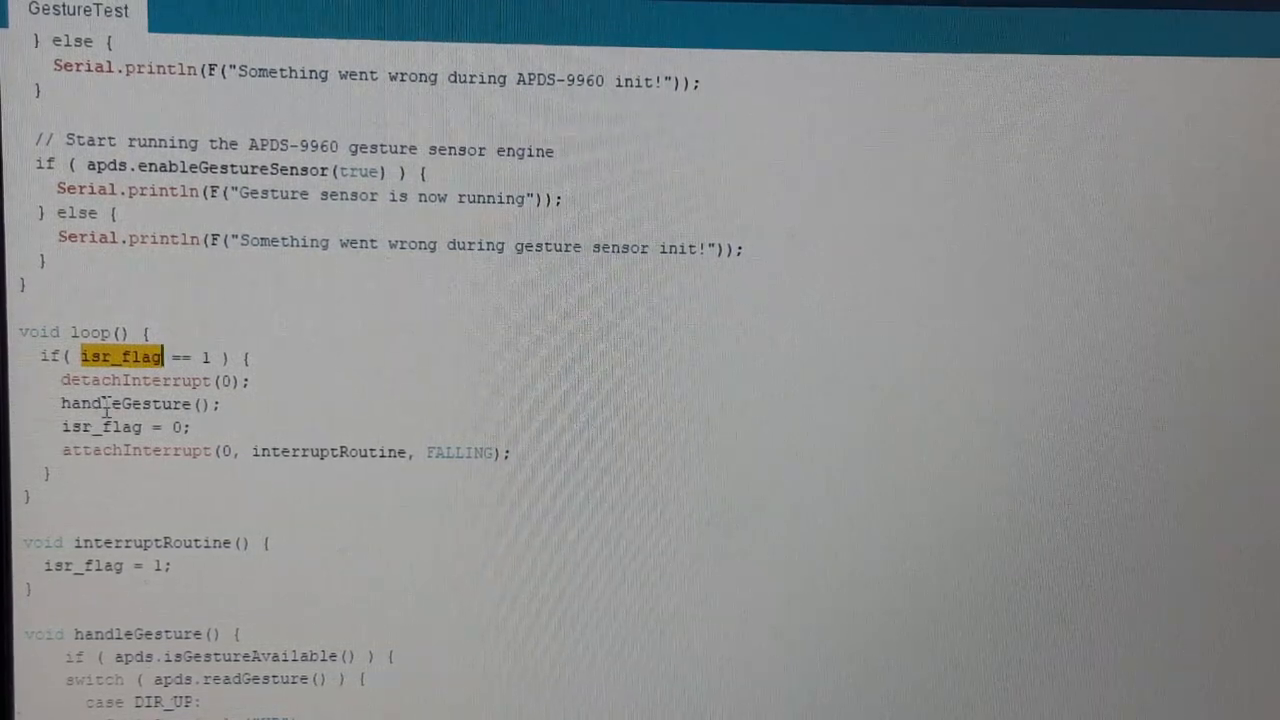
{"action": "double_click", "coordinate": [125, 404]}
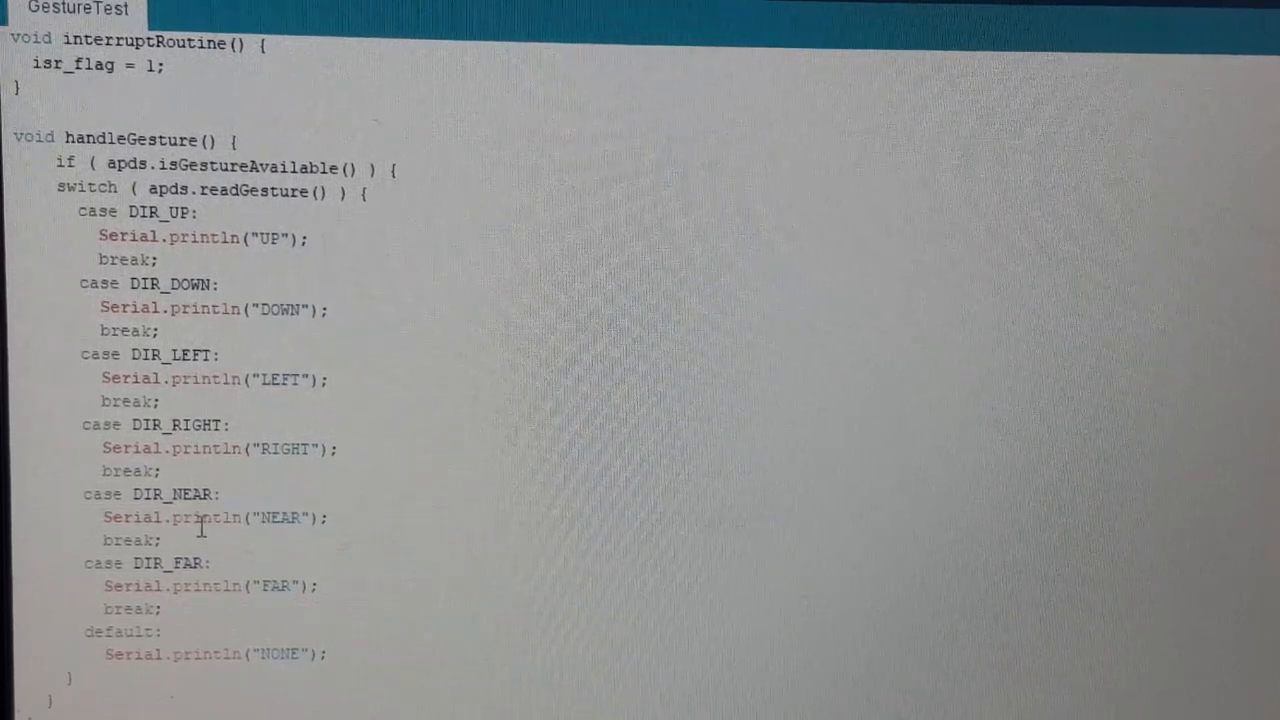
{"action": "mouse_move", "coordinate": [248, 565]}
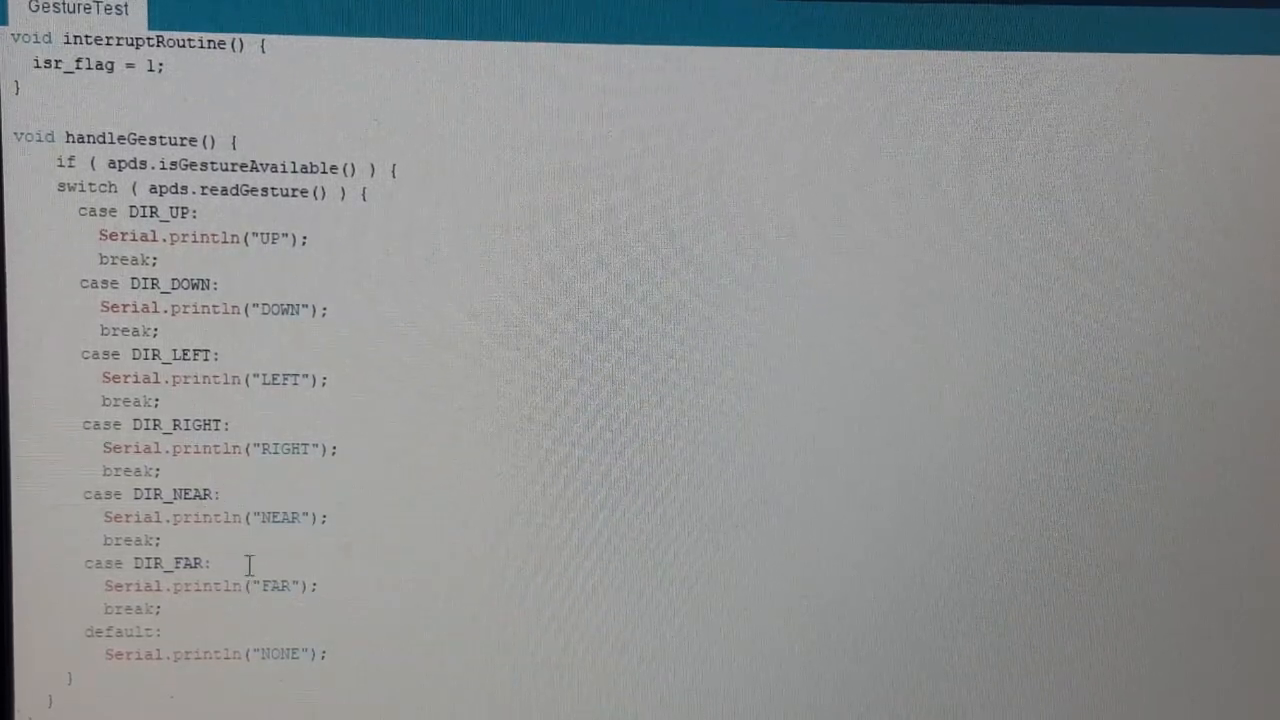